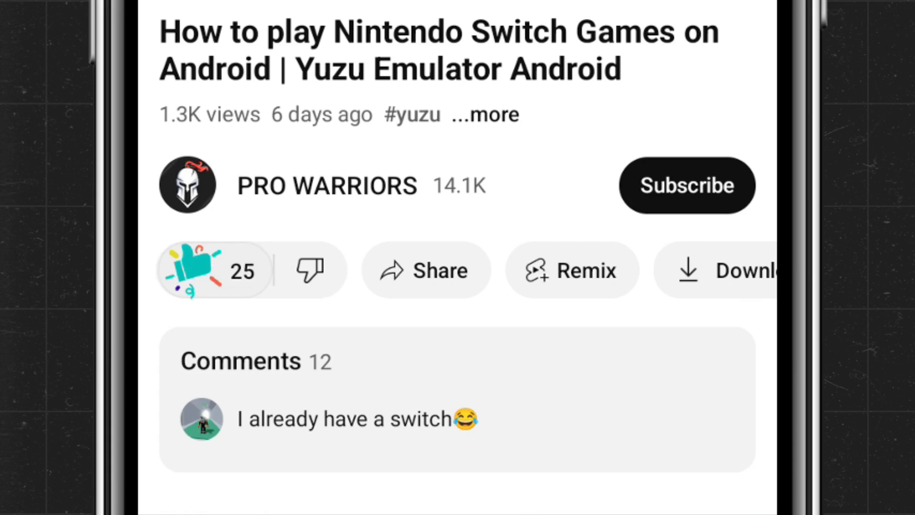
Open the ExaGear emulator installation video and expand its description for the links
{"action": "left_click", "coordinate": [687, 185]}
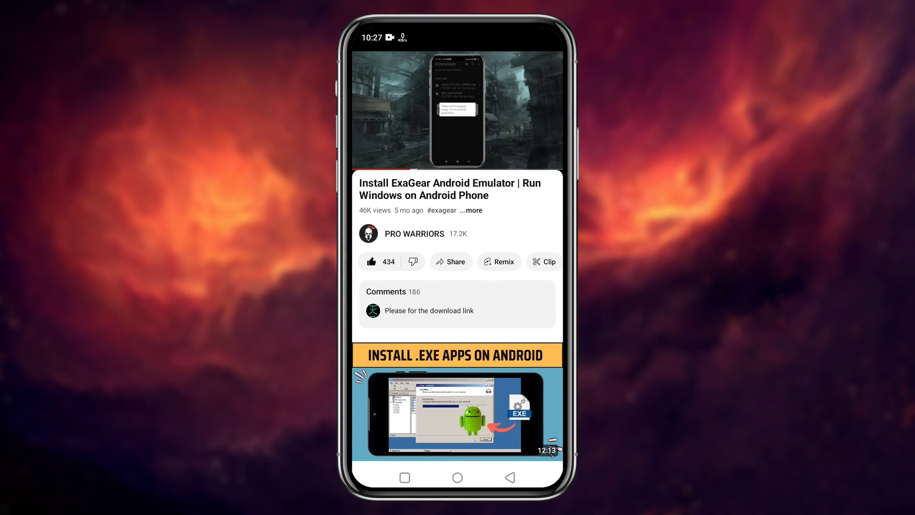
{"action": "left_click", "coordinate": [470, 210]}
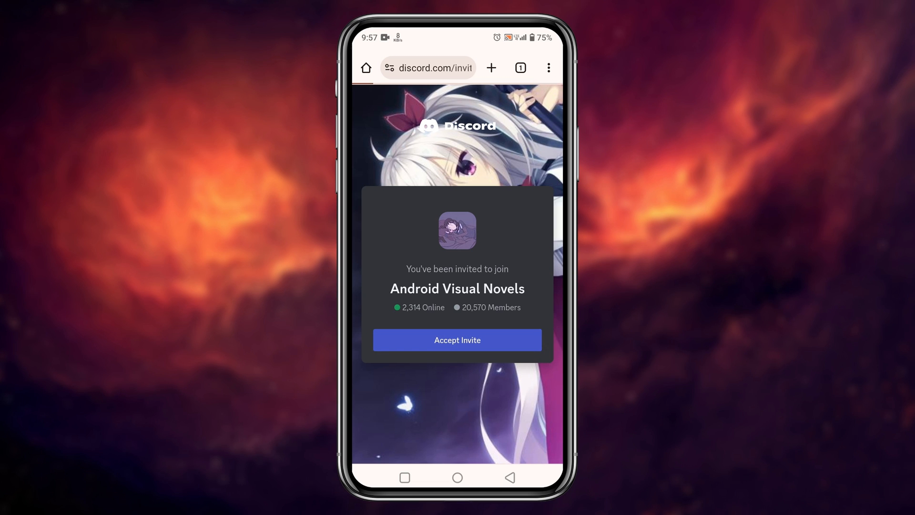
Join the Android Visual Novels server and download the MultiWine AllMod zip from the updated-exagear channel
{"action": "left_click", "coordinate": [457, 339]}
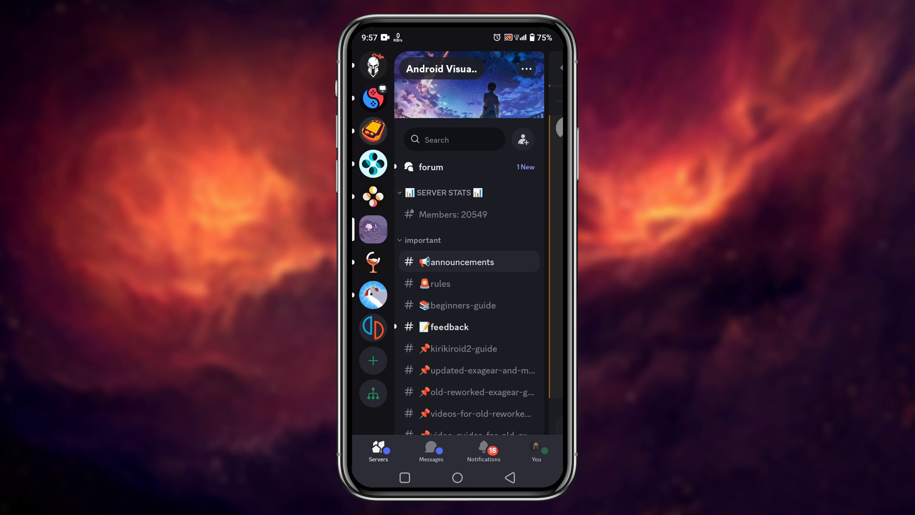
{"action": "scroll", "scroll_direction": "down", "scroll_amount": 3}
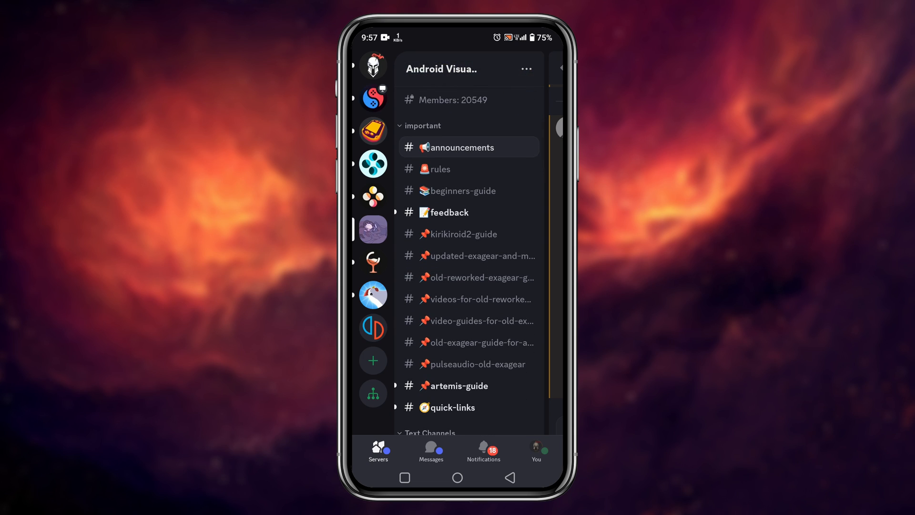
{"action": "left_click", "coordinate": [479, 255]}
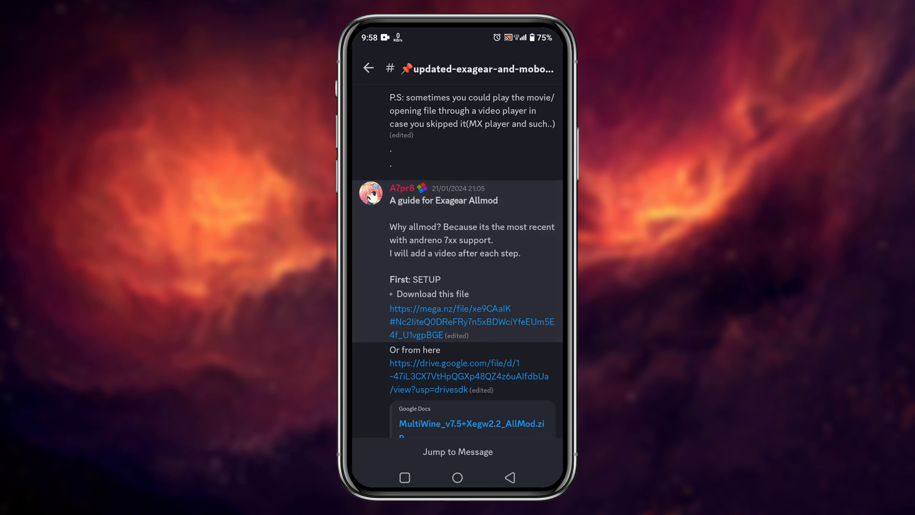
{"action": "left_click", "coordinate": [472, 422]}
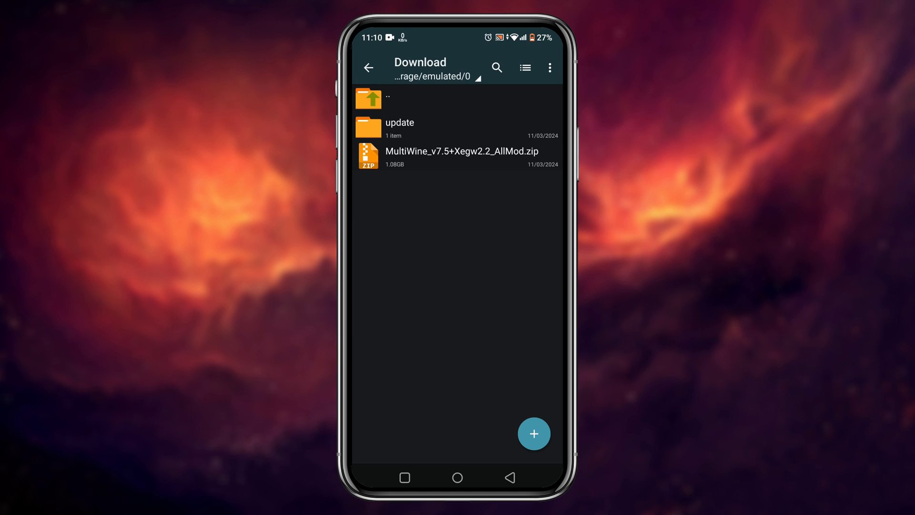
Extract the MultiWine AllMod zip into its own folder and install the AllMod APK from it
{"action": "left_click", "coordinate": [461, 157]}
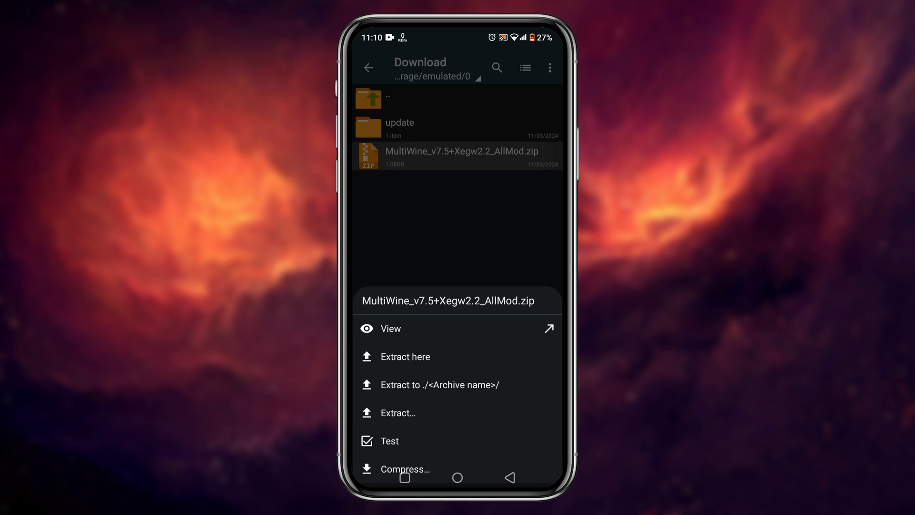
{"action": "left_click", "coordinate": [404, 356]}
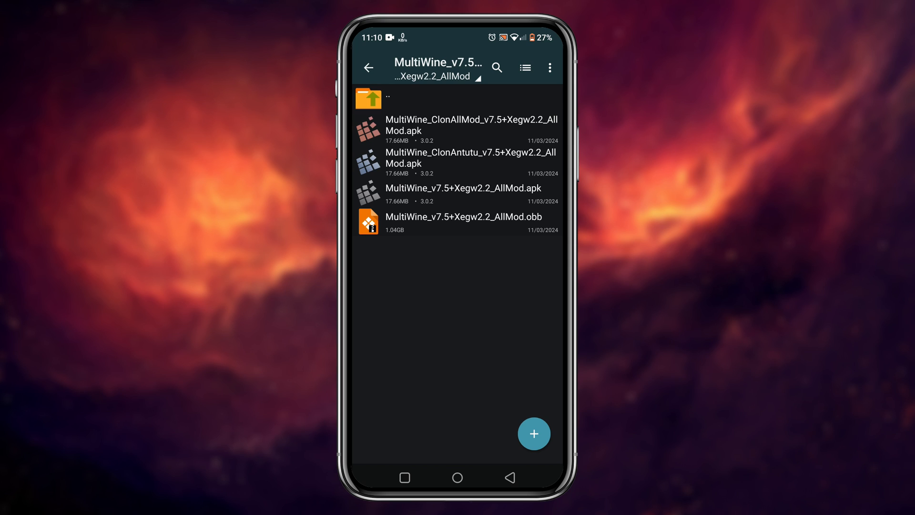
{"action": "left_click", "coordinate": [464, 194]}
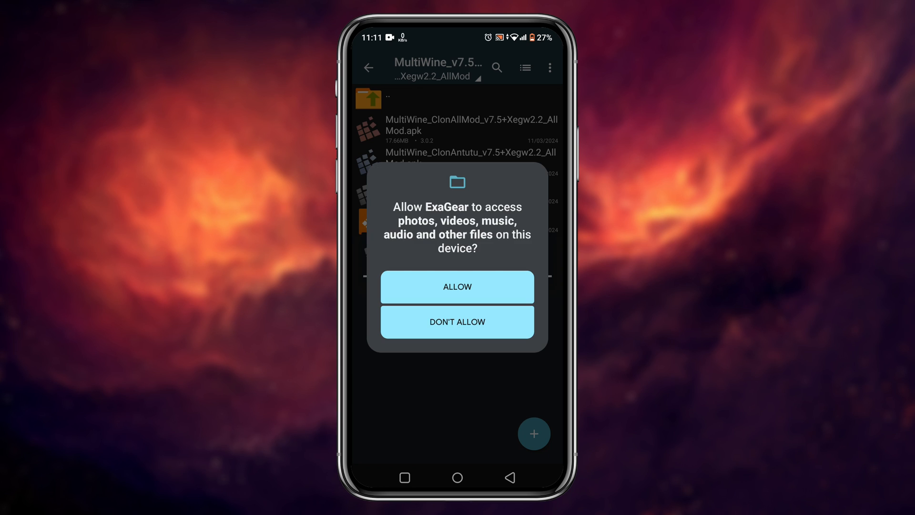
Allow ExaGear AllMod file access so it loads to its empty Desktop screen
{"action": "left_click", "coordinate": [456, 287]}
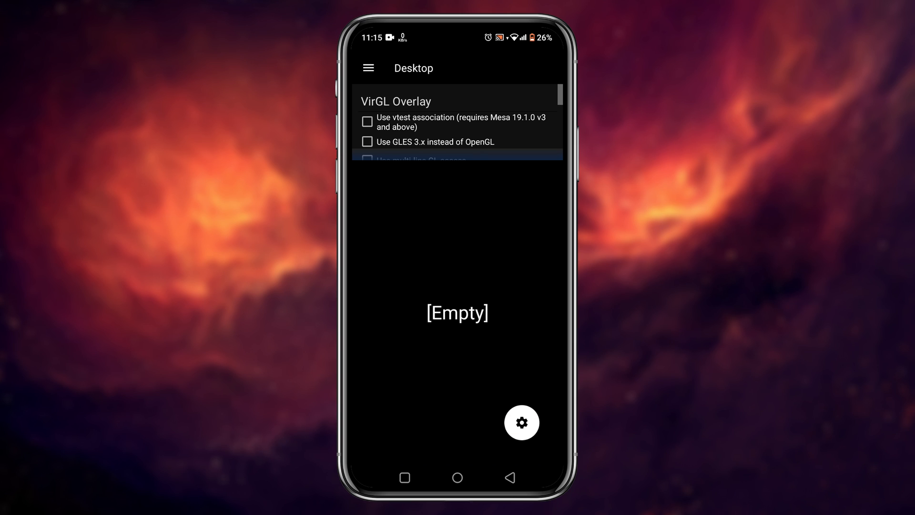
Create container wine7.7_1 in Manage Containers and open its settings page
{"action": "scroll", "scroll_direction": "down", "scroll_amount": 3}
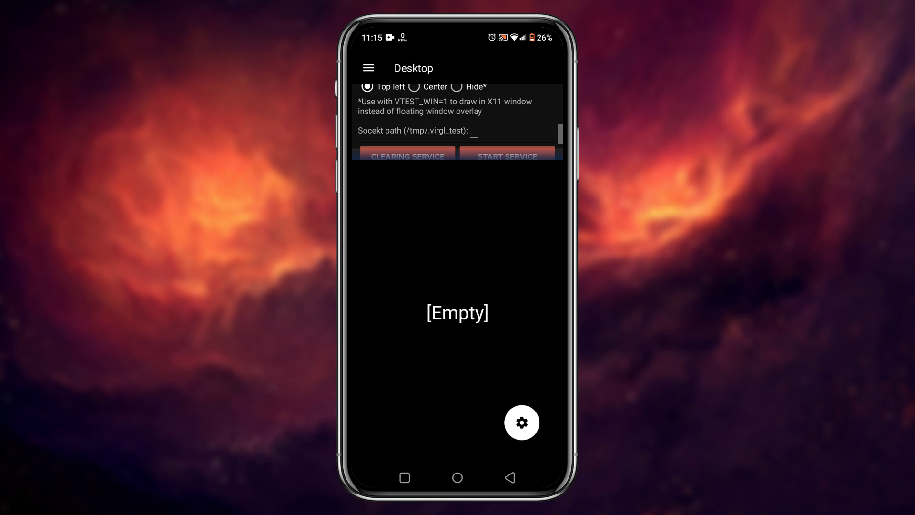
{"action": "scroll", "scroll_direction": "down", "scroll_amount": 3}
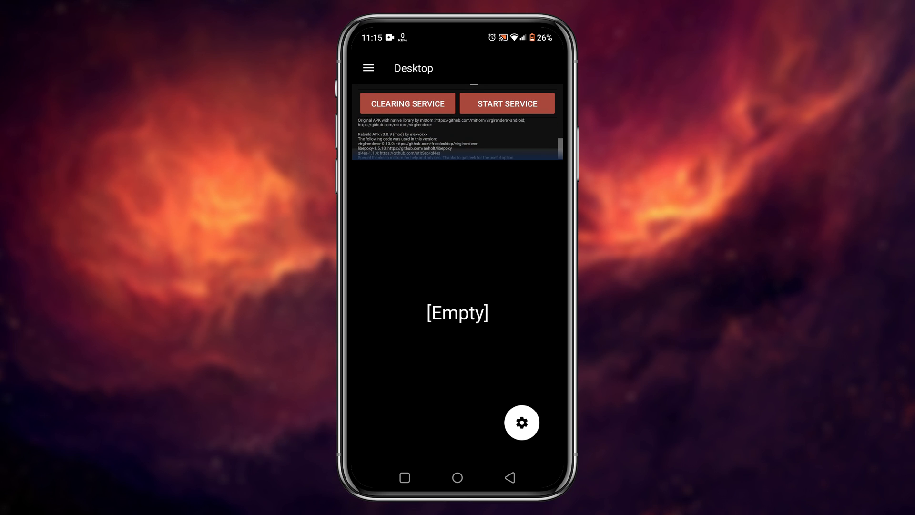
{"action": "left_click", "coordinate": [368, 67]}
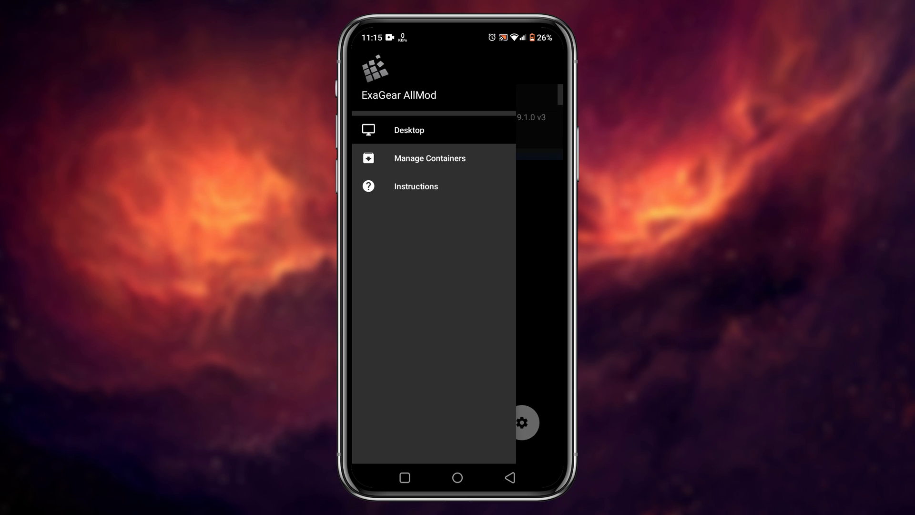
{"action": "left_click", "coordinate": [430, 157]}
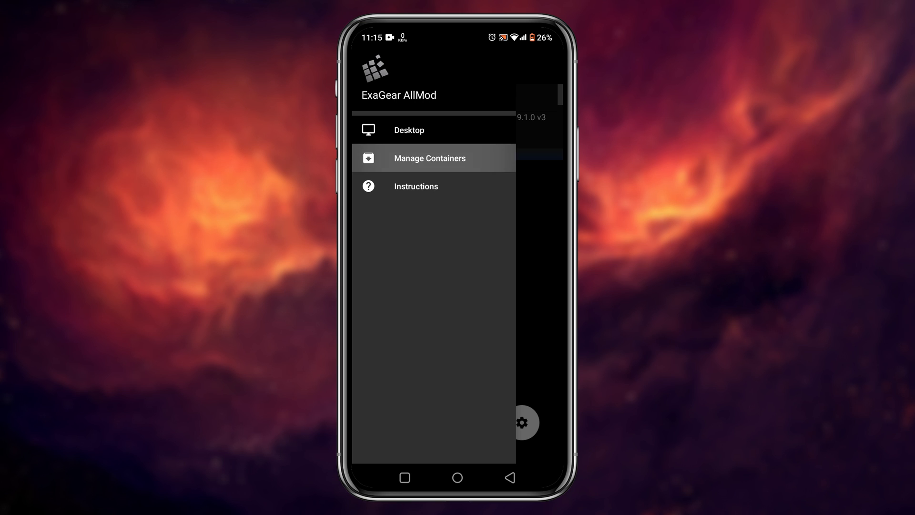
{"action": "left_click", "coordinate": [430, 158]}
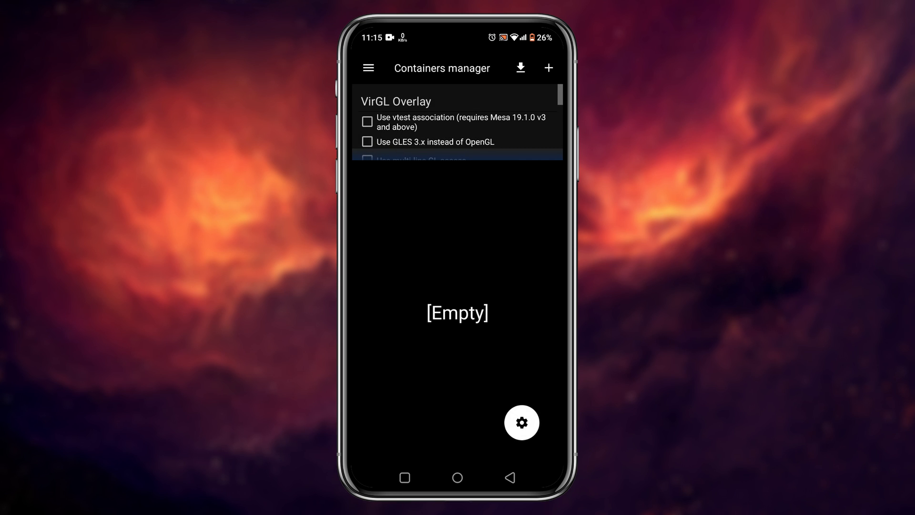
{"action": "left_click", "coordinate": [548, 68]}
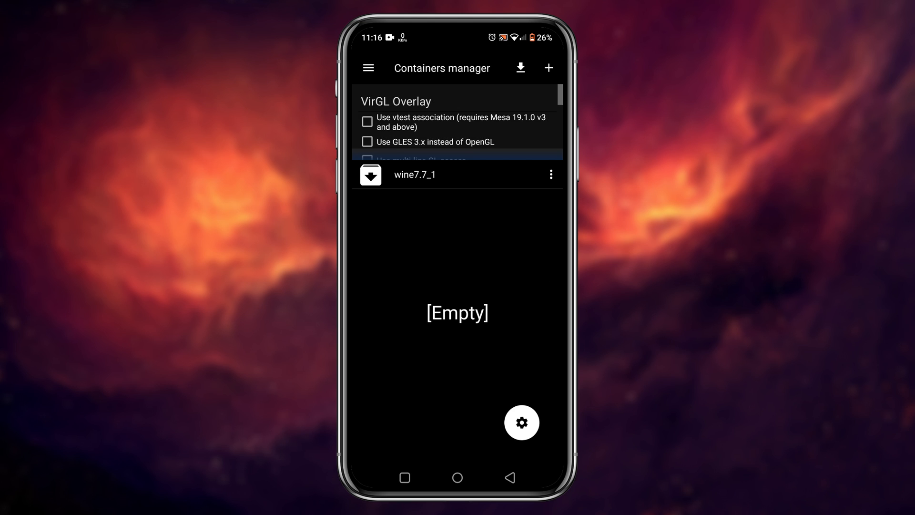
{"action": "left_click", "coordinate": [550, 174]}
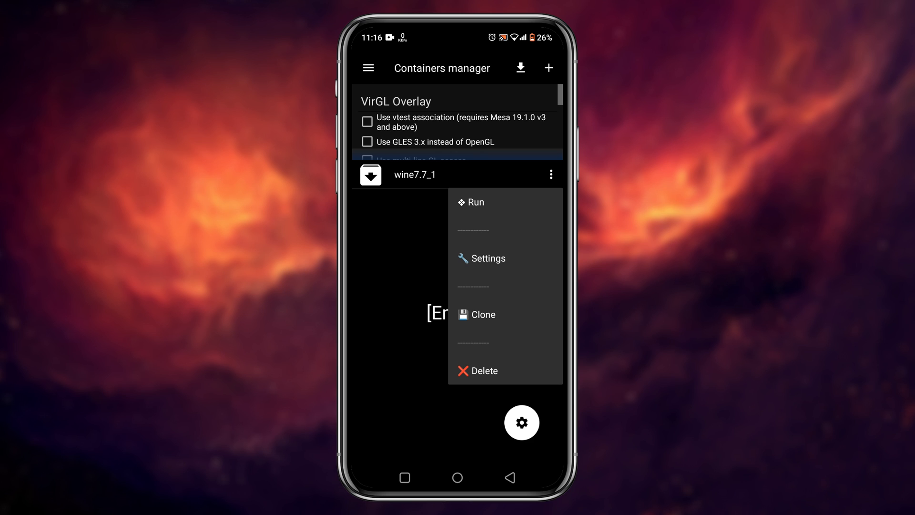
{"action": "left_click", "coordinate": [488, 259]}
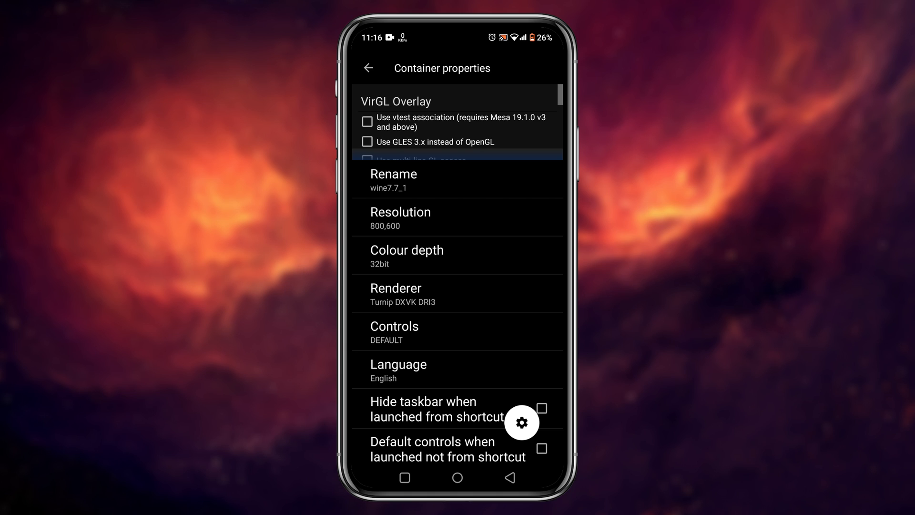
Rename the container to SUBSCRIBE and set its resolution to 1280x720 (16:9)
{"action": "type", "text": "SUBSCRIBE"}
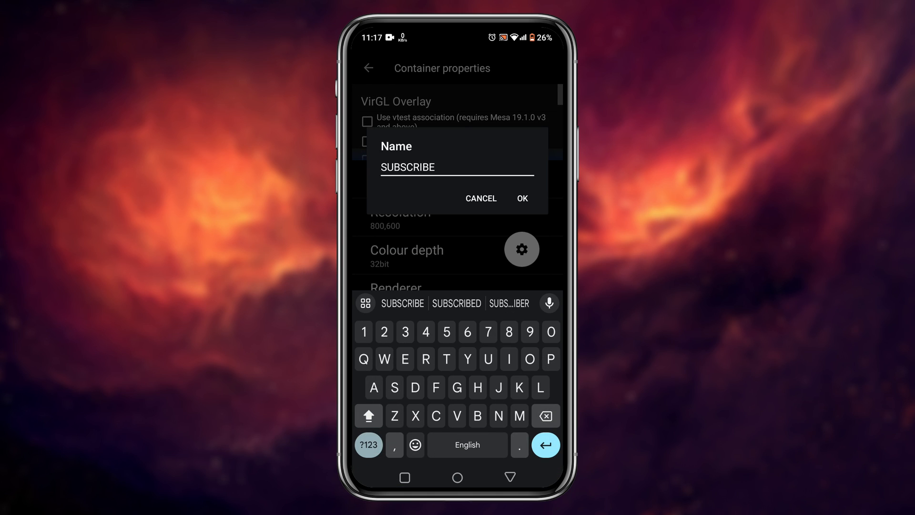
{"action": "left_click", "coordinate": [520, 198]}
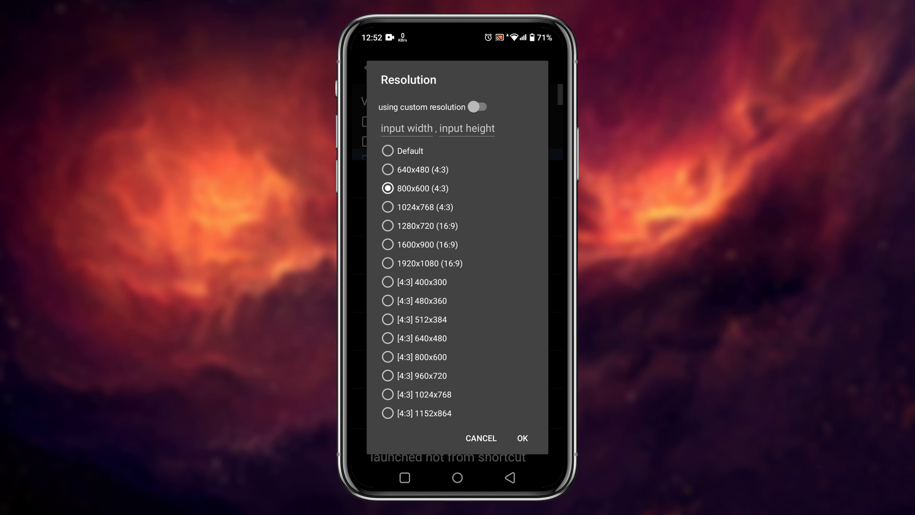
{"action": "scroll", "scroll_direction": "down", "scroll_amount": 3}
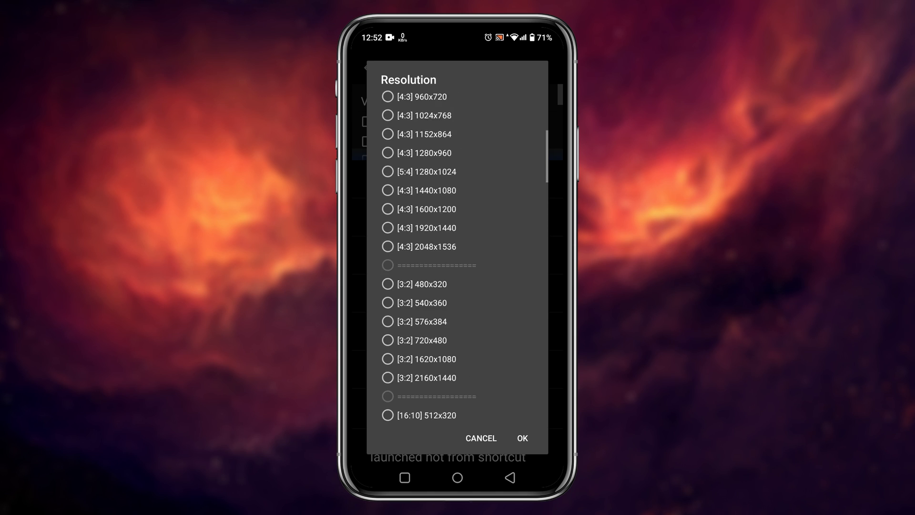
{"action": "scroll", "scroll_direction": "down", "scroll_amount": 3}
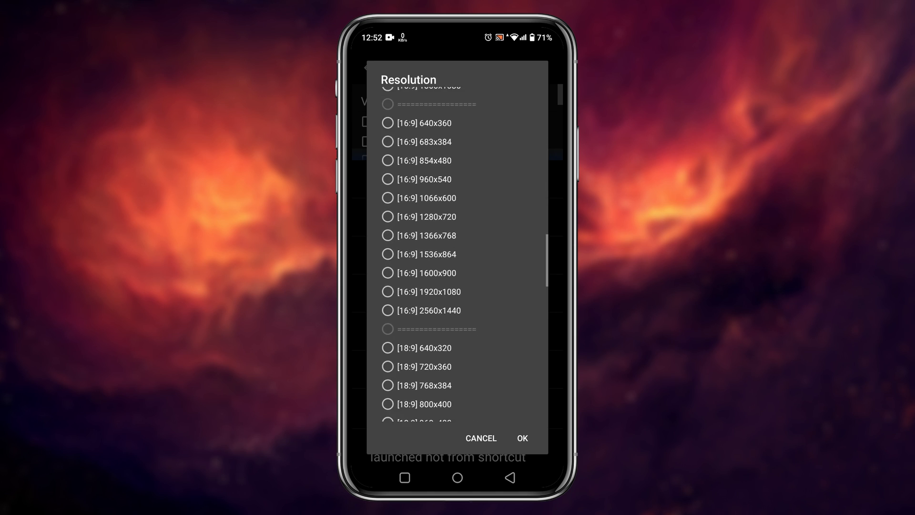
{"action": "scroll", "scroll_direction": "down", "scroll_amount": 3}
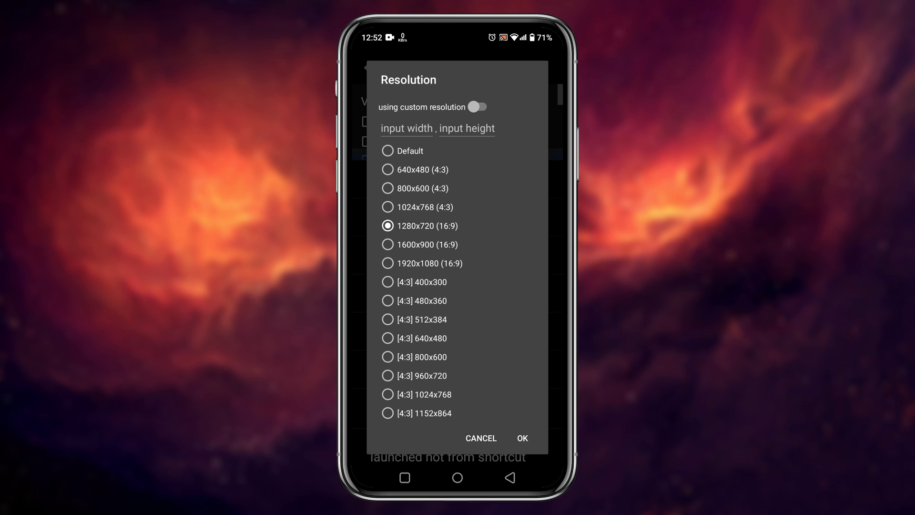
{"action": "left_click", "coordinate": [522, 438]}
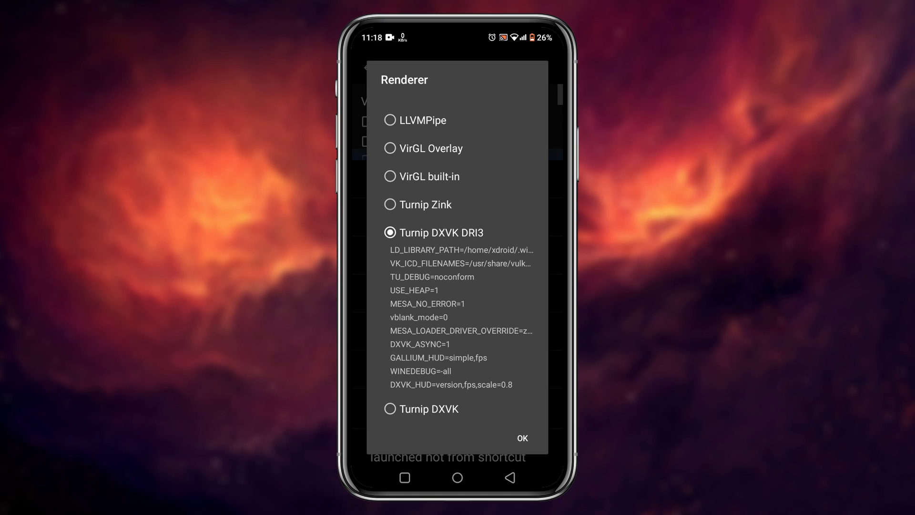
Choose the VirGL built-in renderer, enable taskbar hiding for shortcuts, and return to the Desktop
{"action": "left_click", "coordinate": [390, 204]}
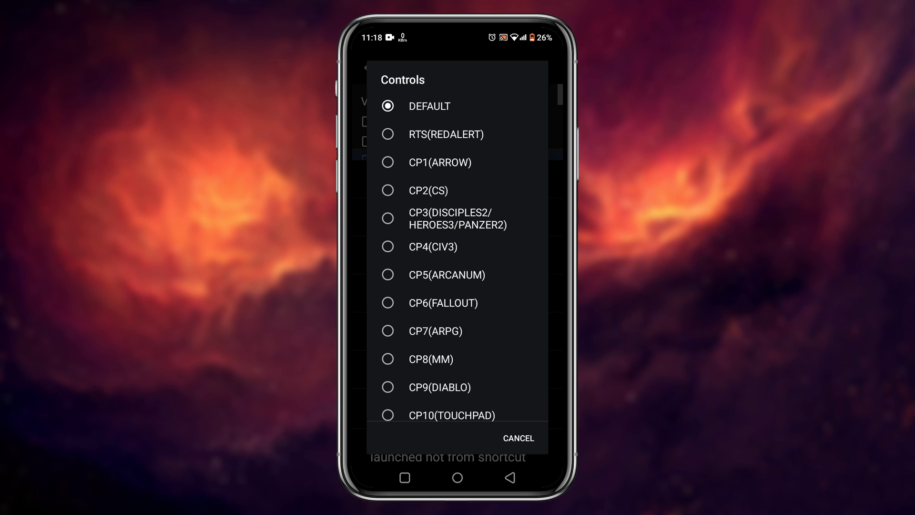
{"action": "scroll", "scroll_direction": "down", "scroll_amount": 3}
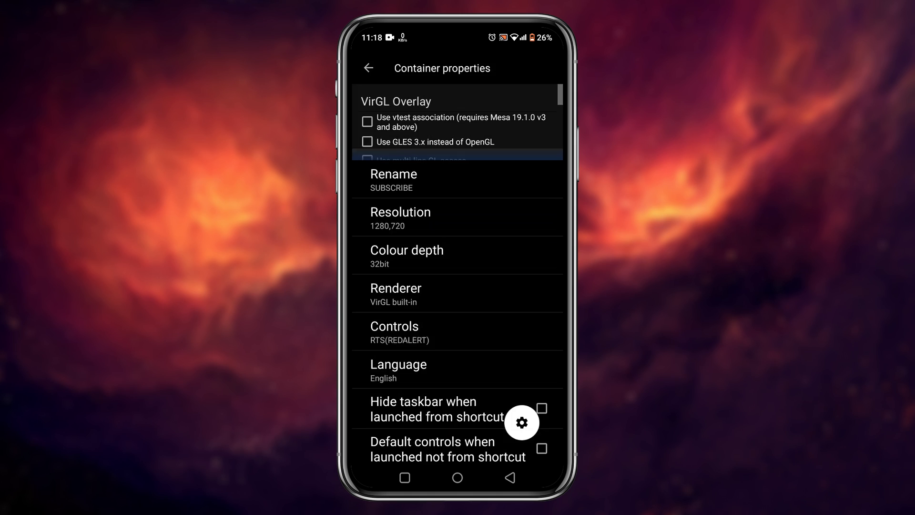
{"action": "left_click", "coordinate": [398, 371]}
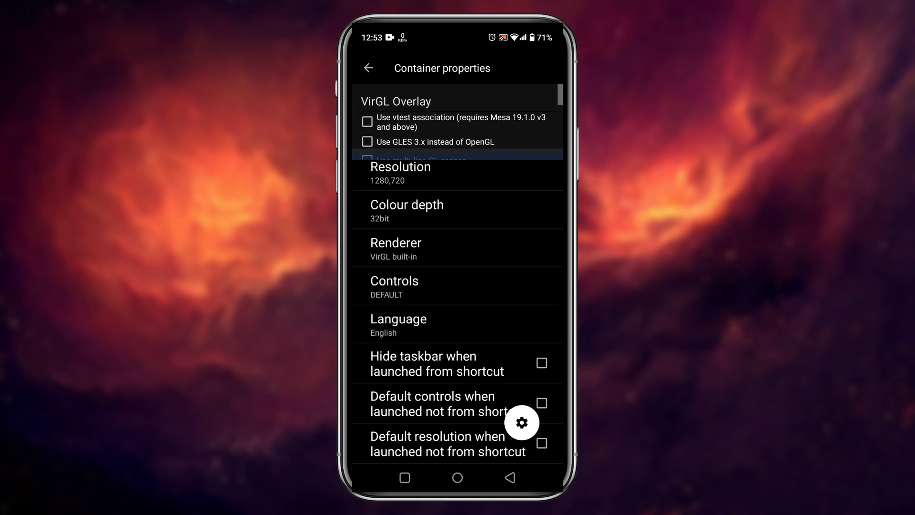
{"action": "left_click", "coordinate": [541, 363]}
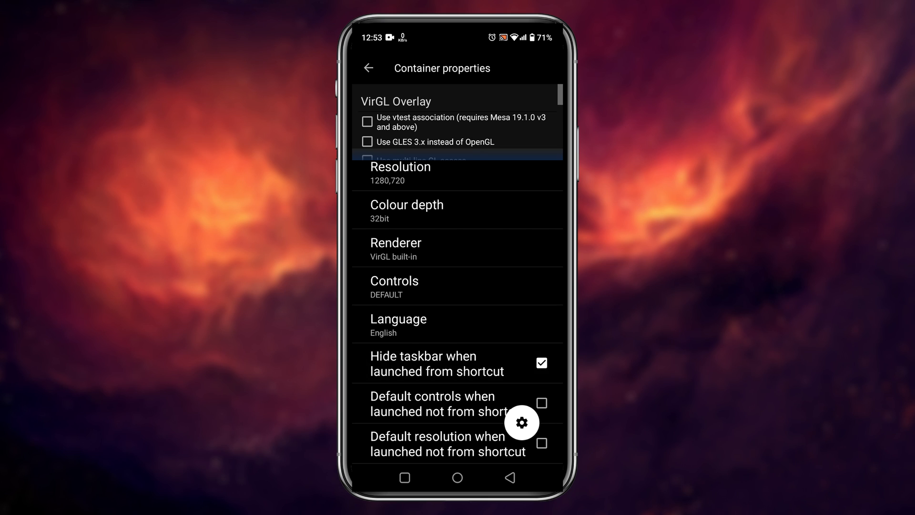
{"action": "left_click", "coordinate": [368, 67]}
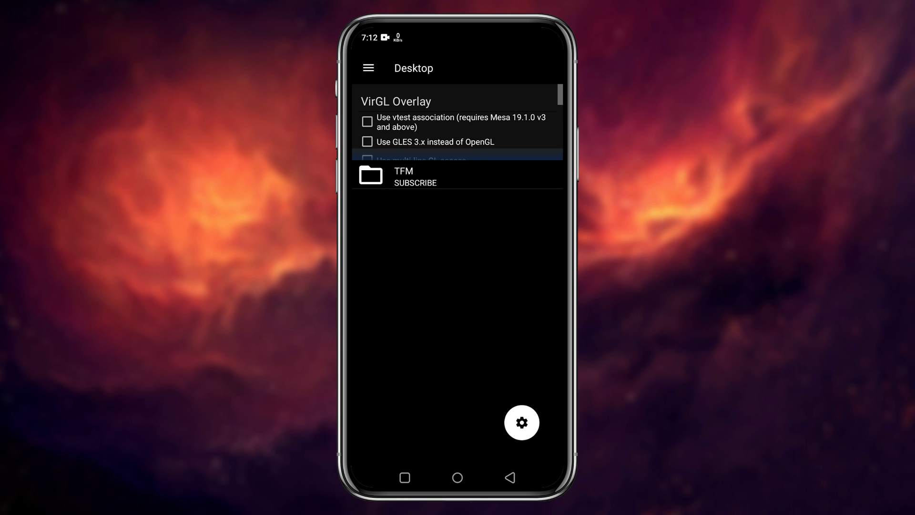
Run the SUBSCRIBE container from Manage Containers, reaching its Windows file manager
{"action": "left_click", "coordinate": [368, 68]}
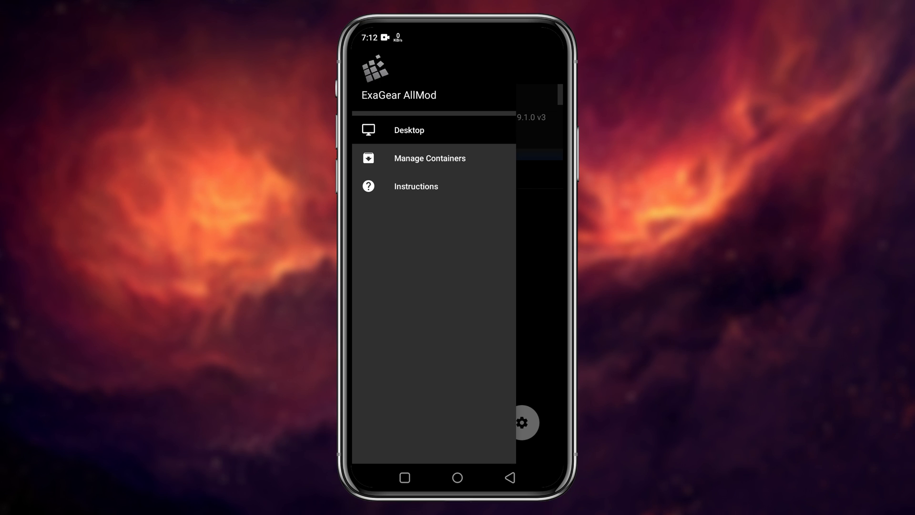
{"action": "left_click", "coordinate": [430, 157]}
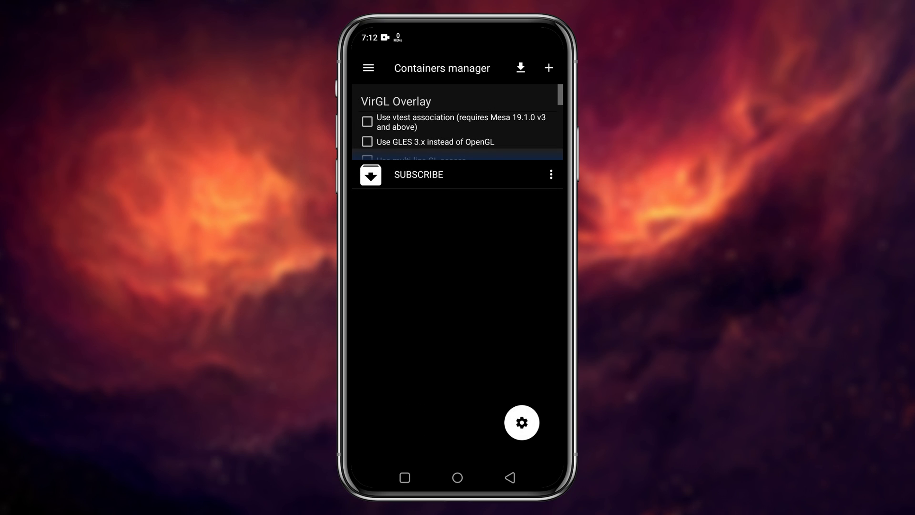
{"action": "left_click", "coordinate": [550, 173]}
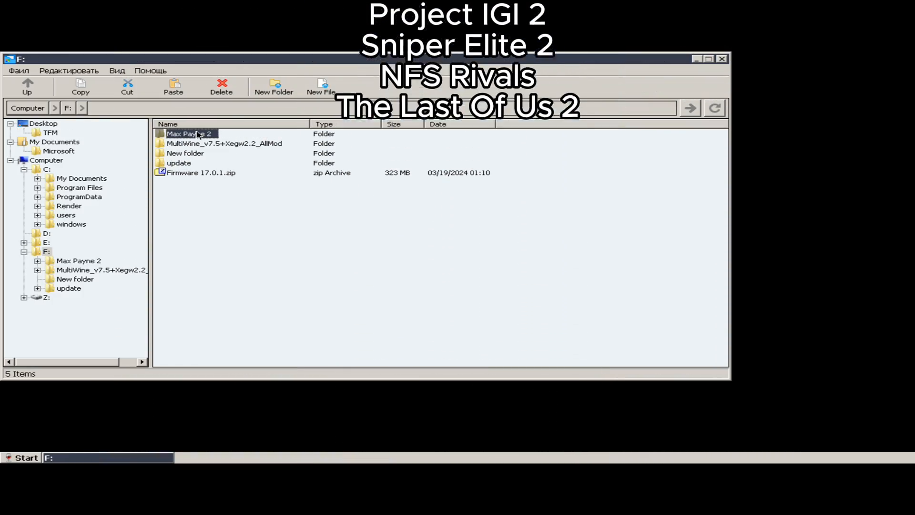
Launch MaxPayne2.exe from the Max Payne 2 folder on drive F:
{"action": "double_click", "coordinate": [190, 134]}
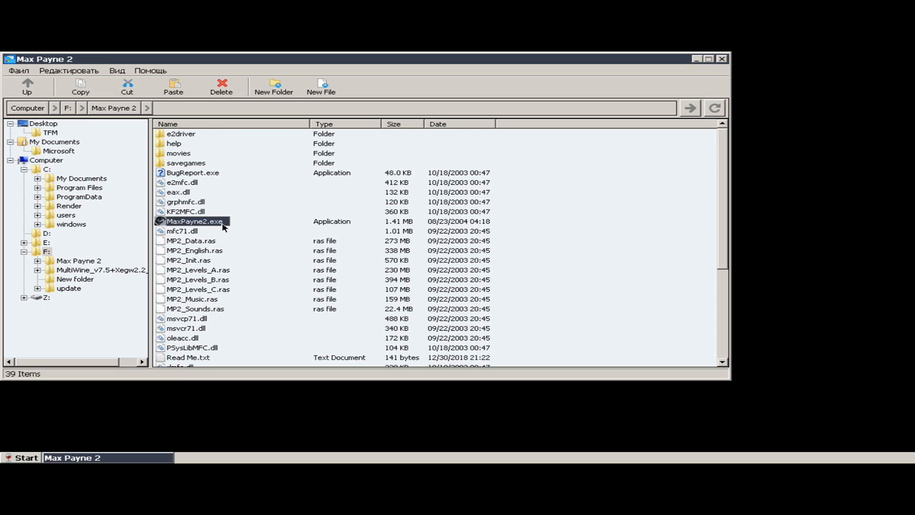
{"action": "double_click", "coordinate": [196, 222]}
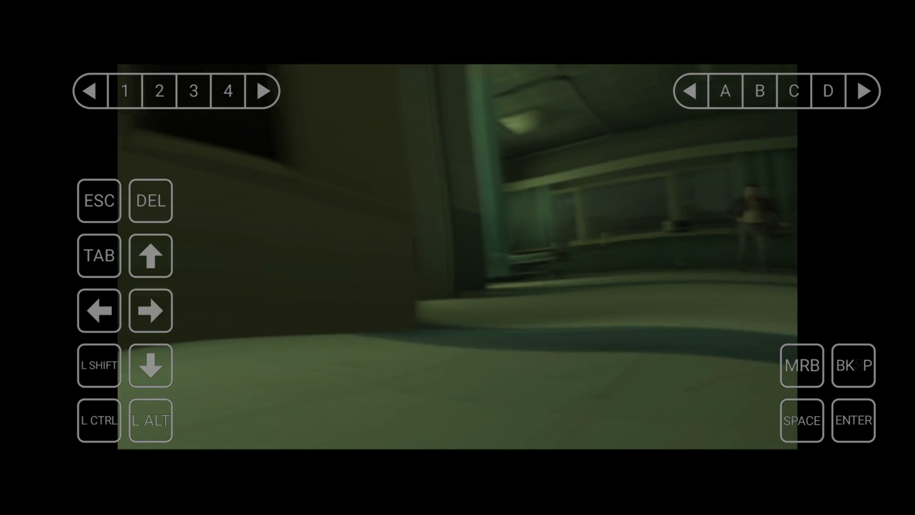